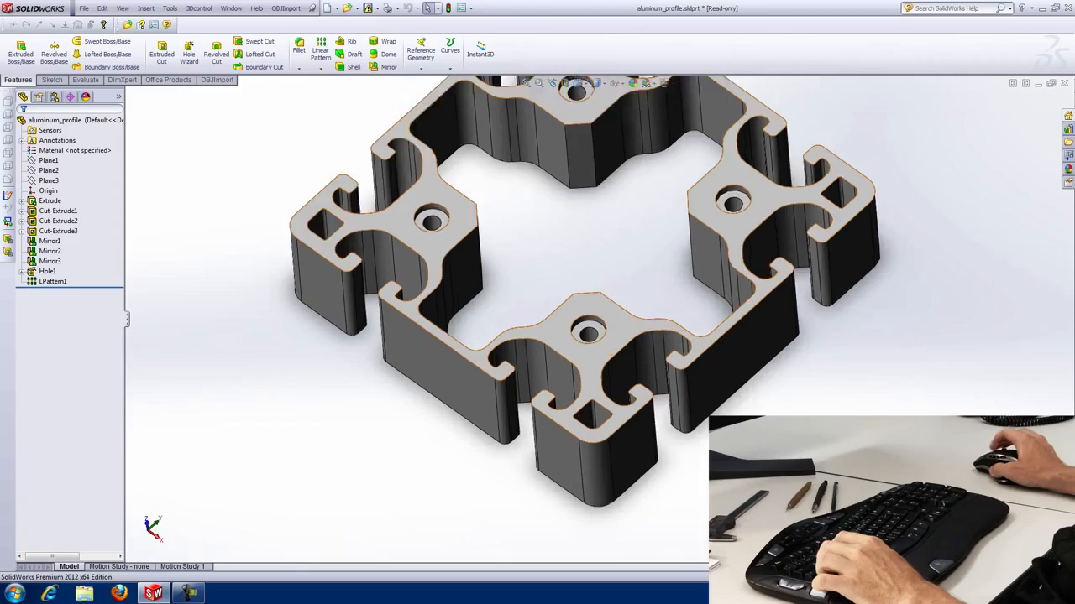
Step: Zoom in on one of the mounting holes of the aluminium profile
{"action": "scroll", "scroll_direction": "up", "scroll_amount": 3}
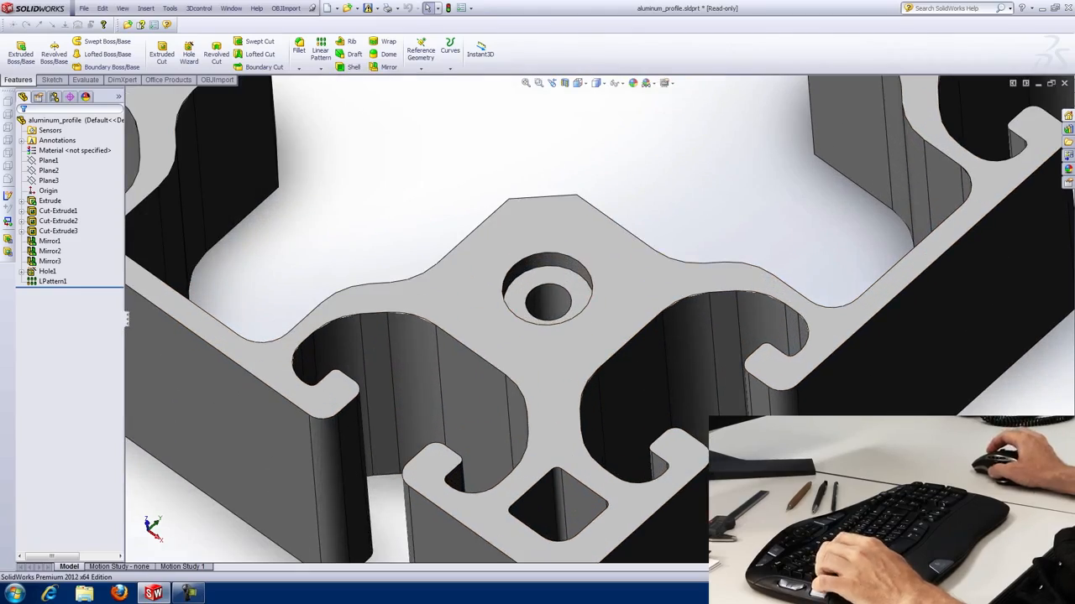
Step: Add a 1 mm fillet on the edges of two holes and confirm it
{"action": "left_click", "coordinate": [299, 48]}
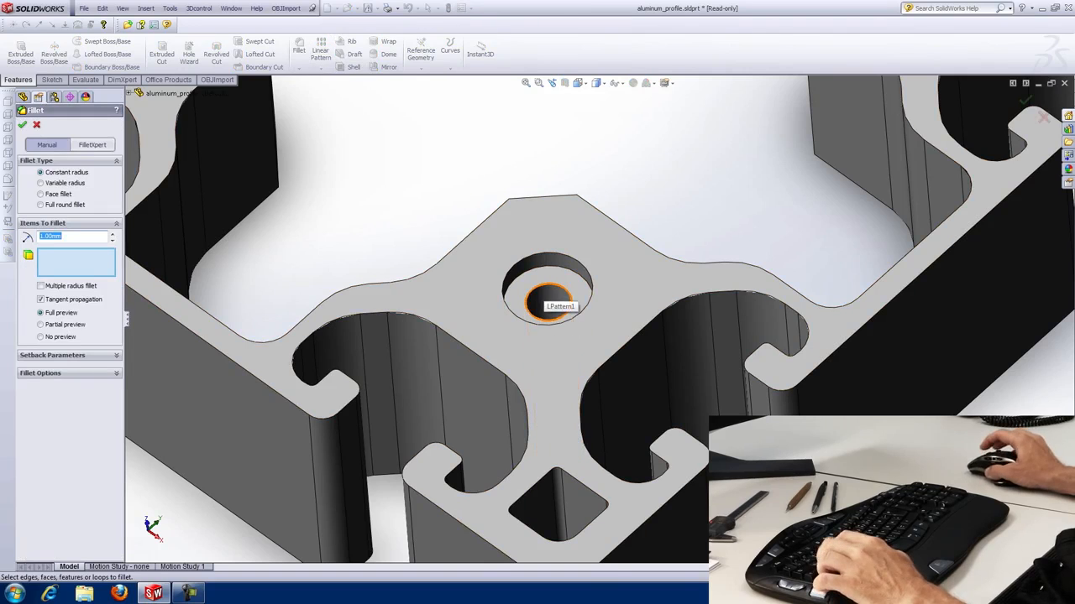
{"action": "left_click", "coordinate": [551, 302]}
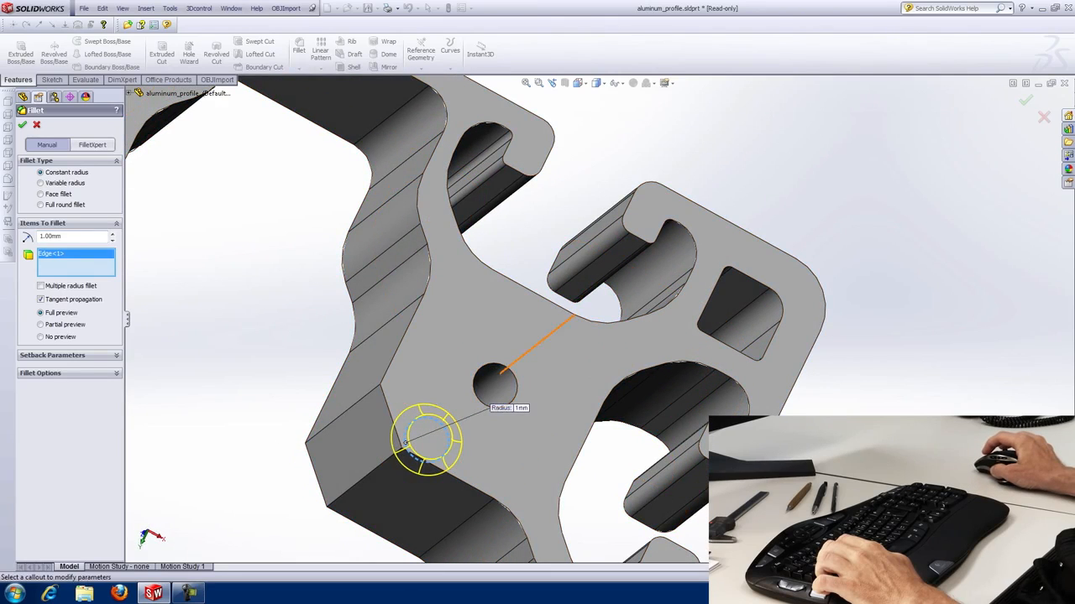
{"action": "left_click", "coordinate": [494, 386]}
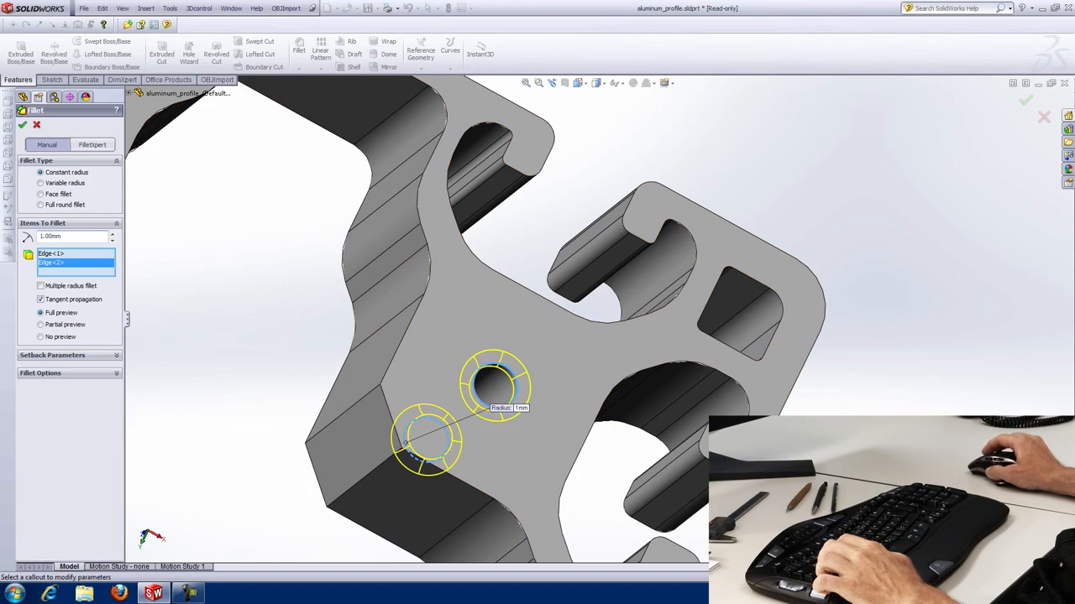
{"action": "left_click", "coordinate": [23, 125]}
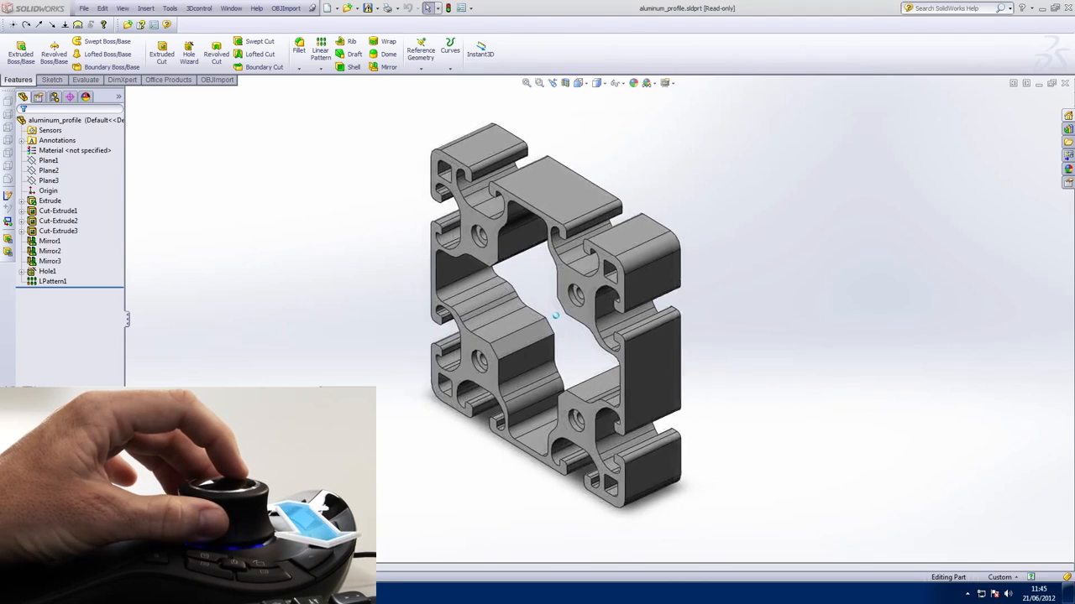
Step: Tilt and shift the profile with the 3D mouse to view its inner slot walls and corner holes
{"action": "left_click_drag", "start_coordinate": [554, 319], "coordinate": [537, 319]}
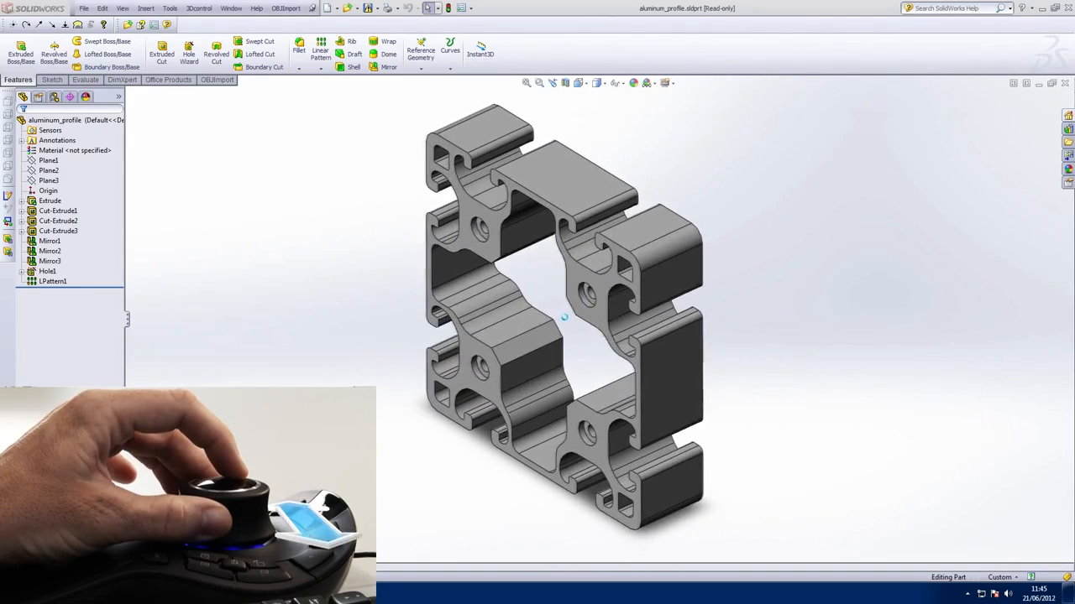
{"action": "left_click_drag", "start_coordinate": [563, 319], "coordinate": [580, 278]}
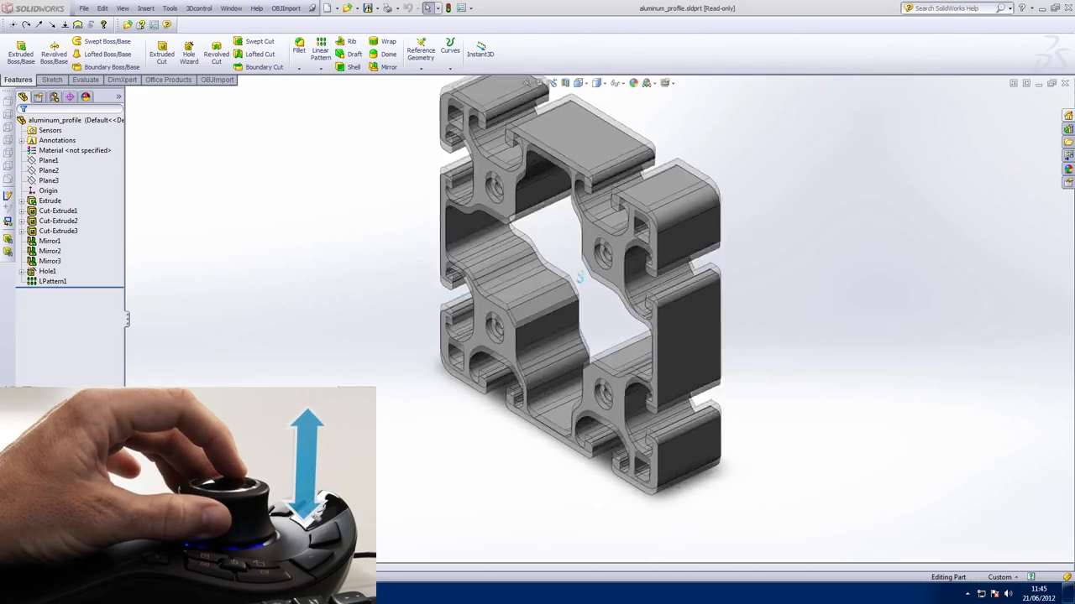